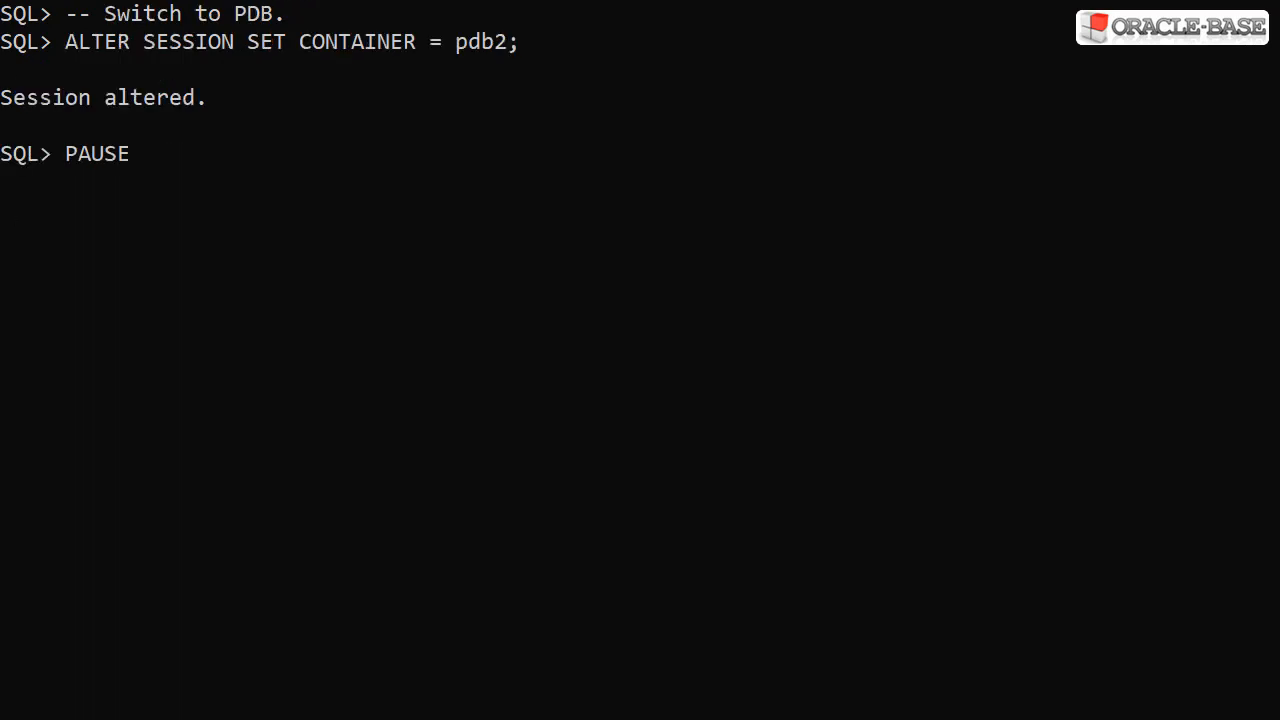
Continue past the PAUSE so the script proceeds after switching the session to pdb2.
key("enter")
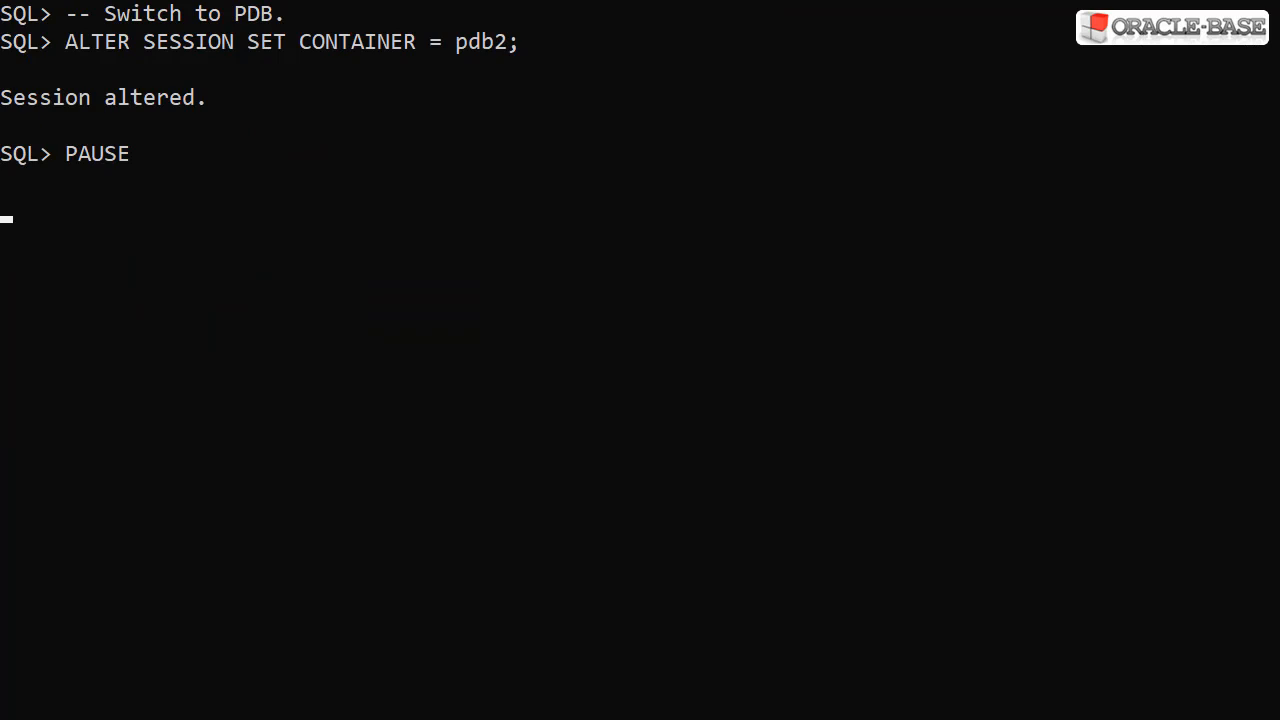